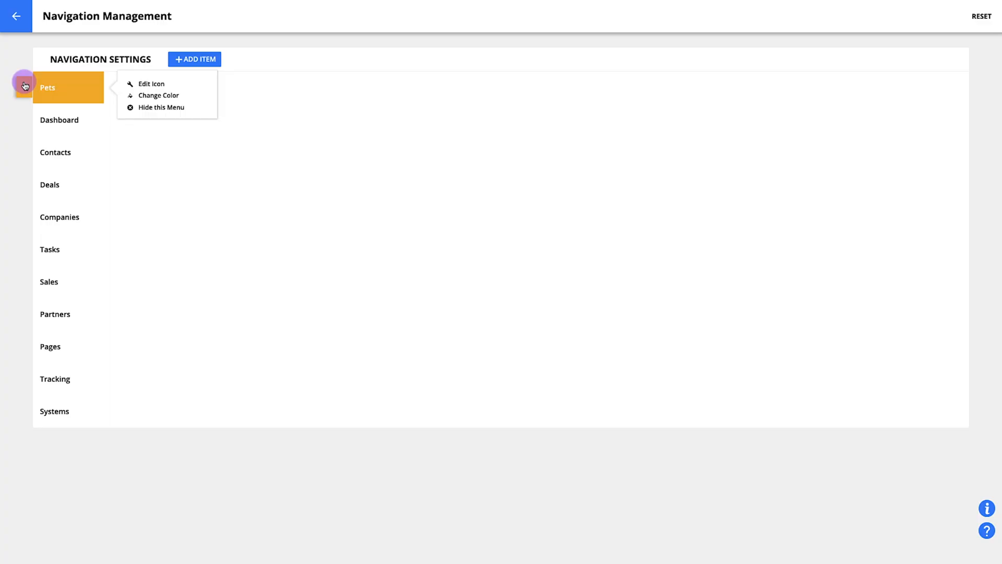
Step: Move Pets below Contacts in the navigation and enable the Surveys custom object
left_click_drag(48, 87, 57, 167)
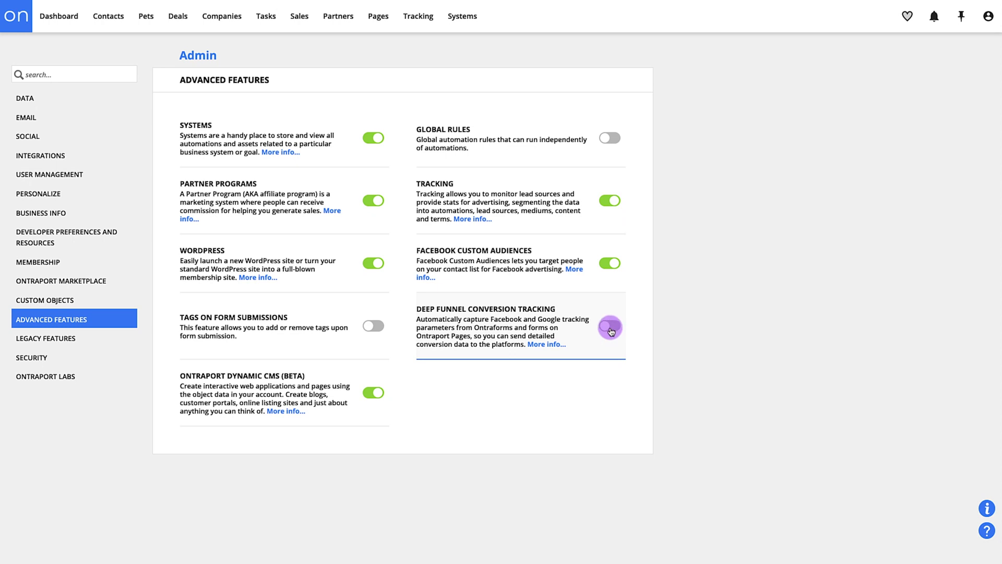
left_click(45, 300)
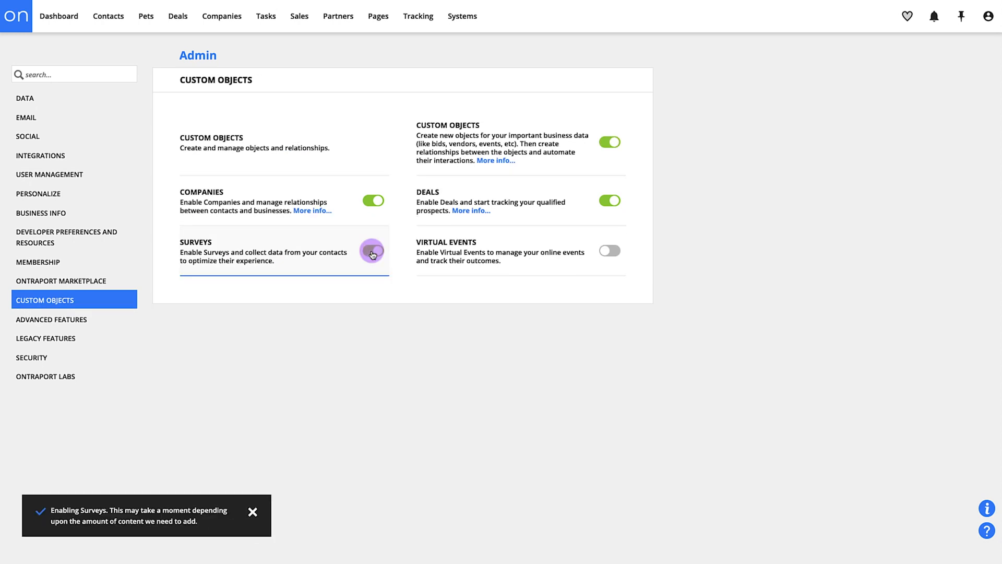
left_click(372, 251)
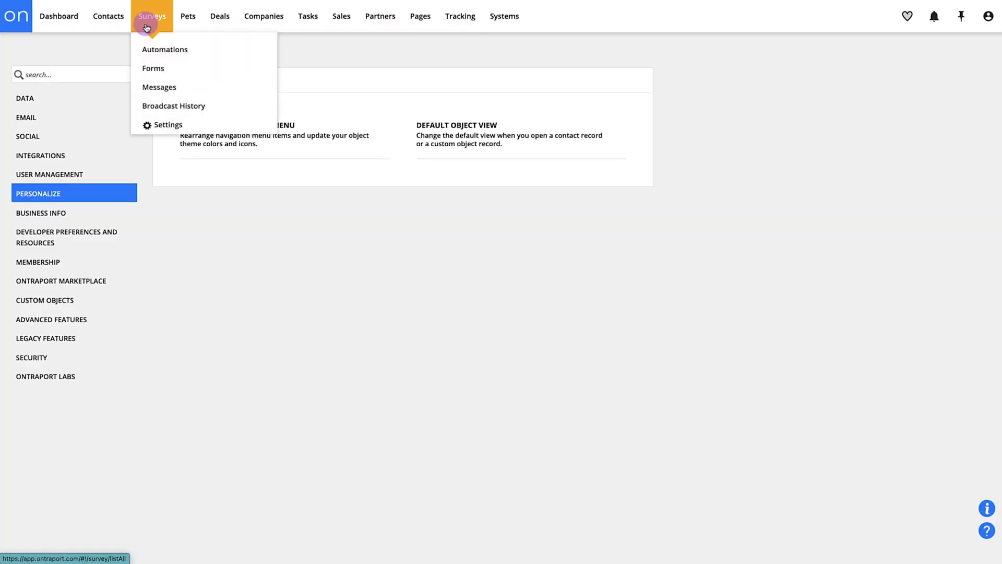
mouse_move(308, 16)
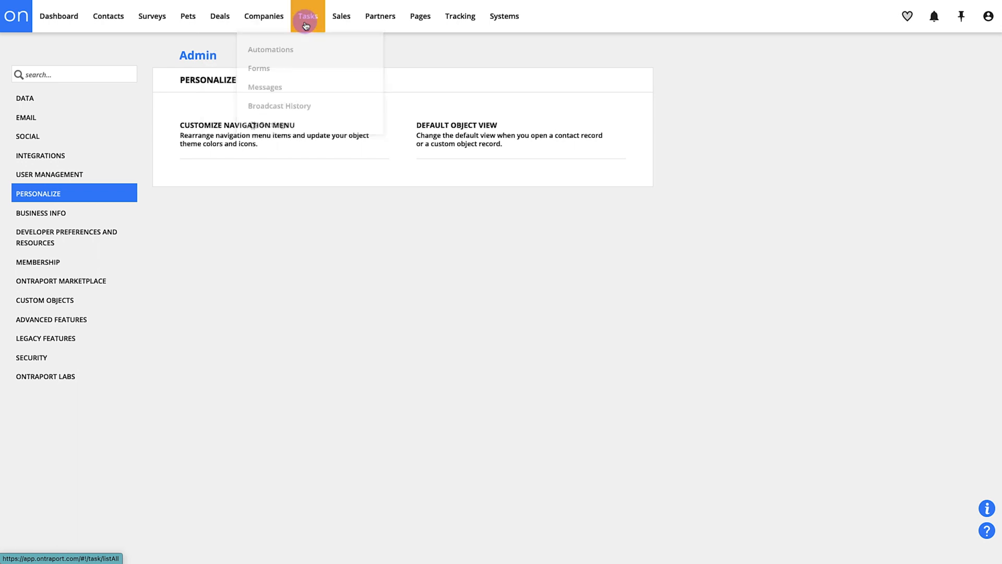
Step: Review the membership-filtered contact automations, then return to the 96-record contacts list
left_click(420, 16)
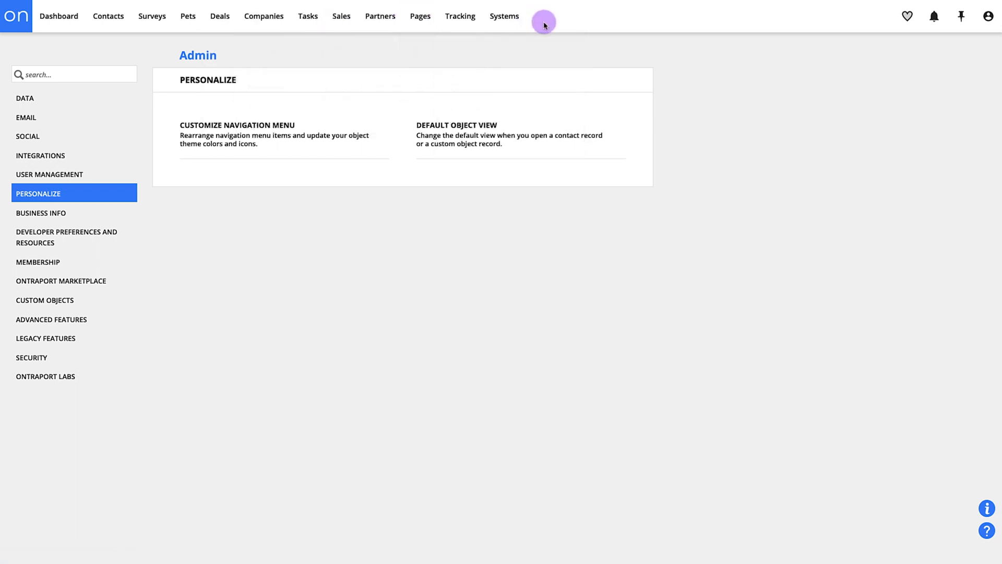
mouse_move(230, 46)
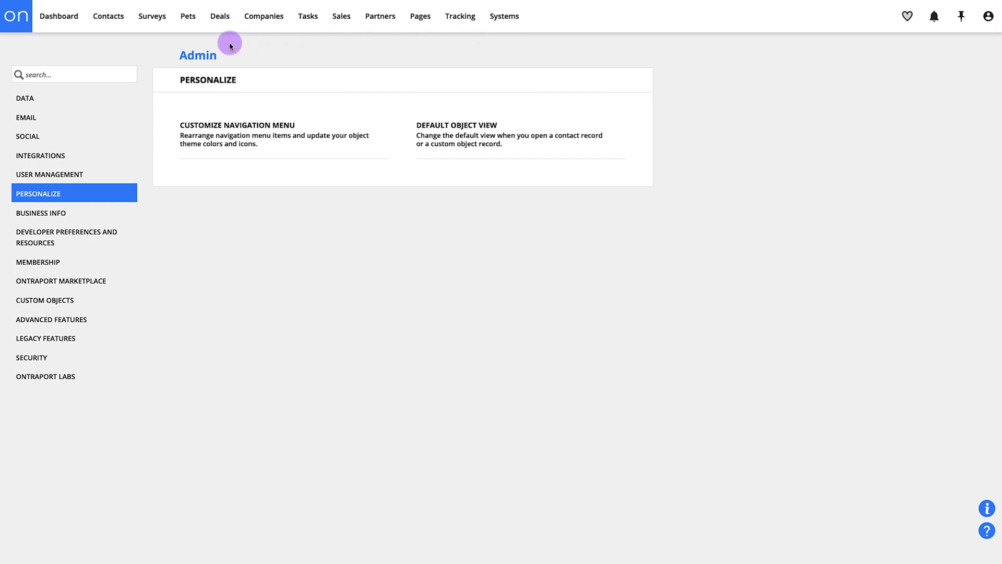
left_click(108, 16)
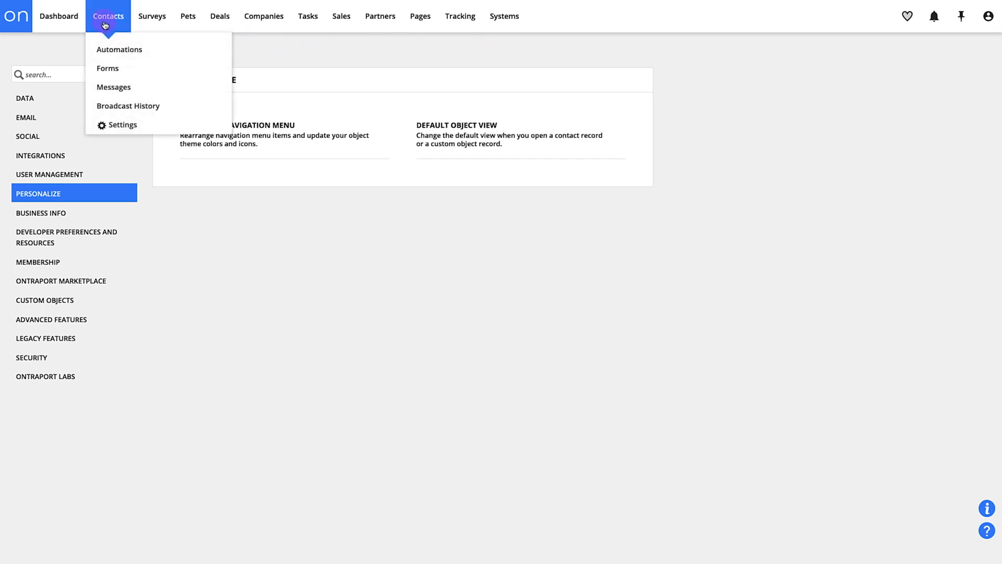
left_click(107, 16)
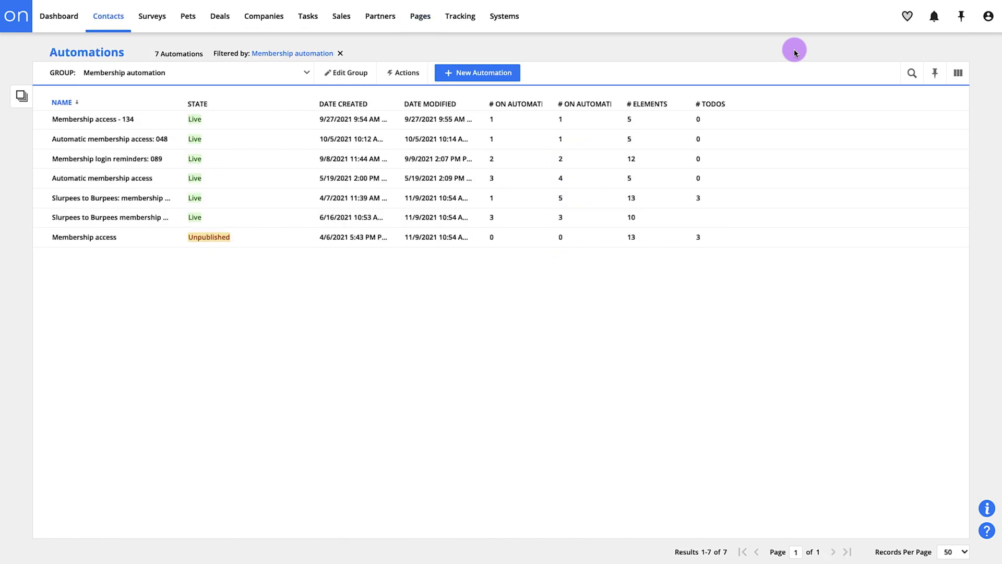
left_click(108, 17)
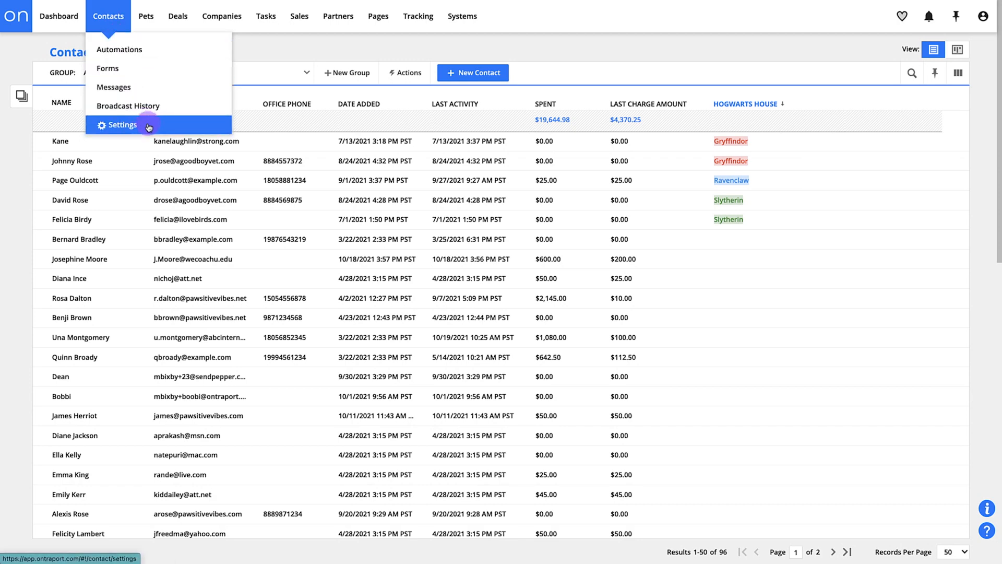
Step: View the contact settings and the CSV import step, then return to settings
left_click(121, 124)
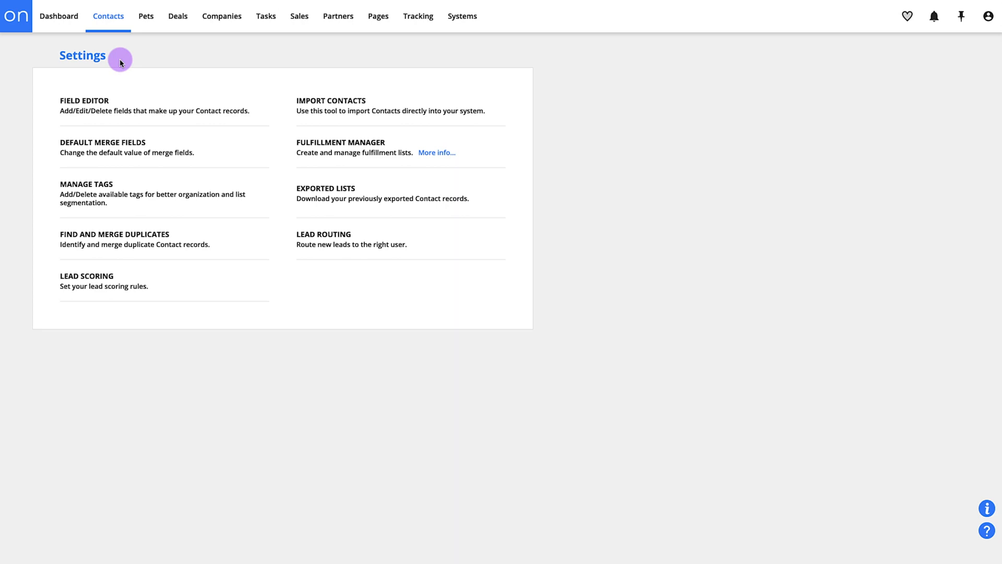
mouse_move(143, 119)
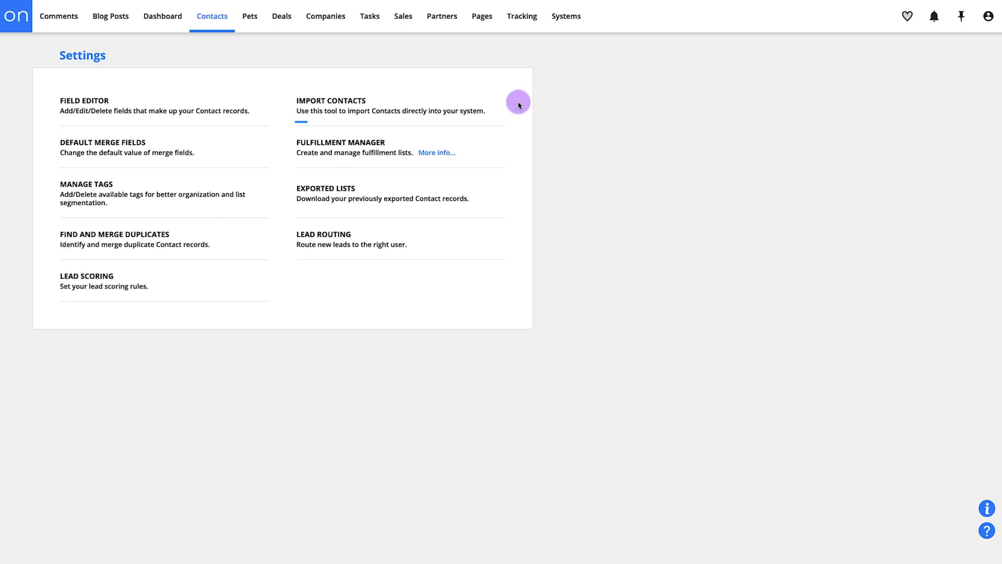
left_click(330, 100)
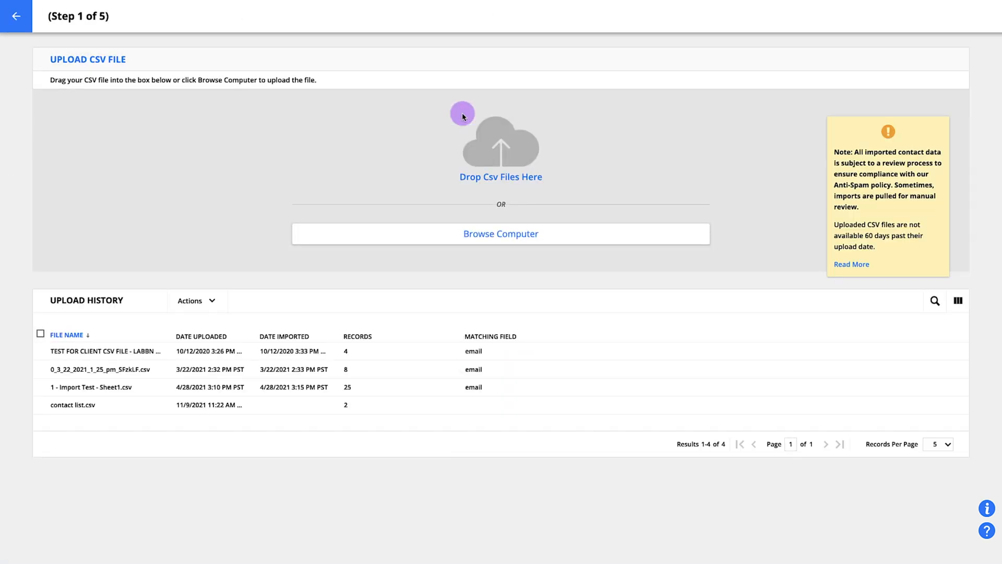
mouse_move(16, 17)
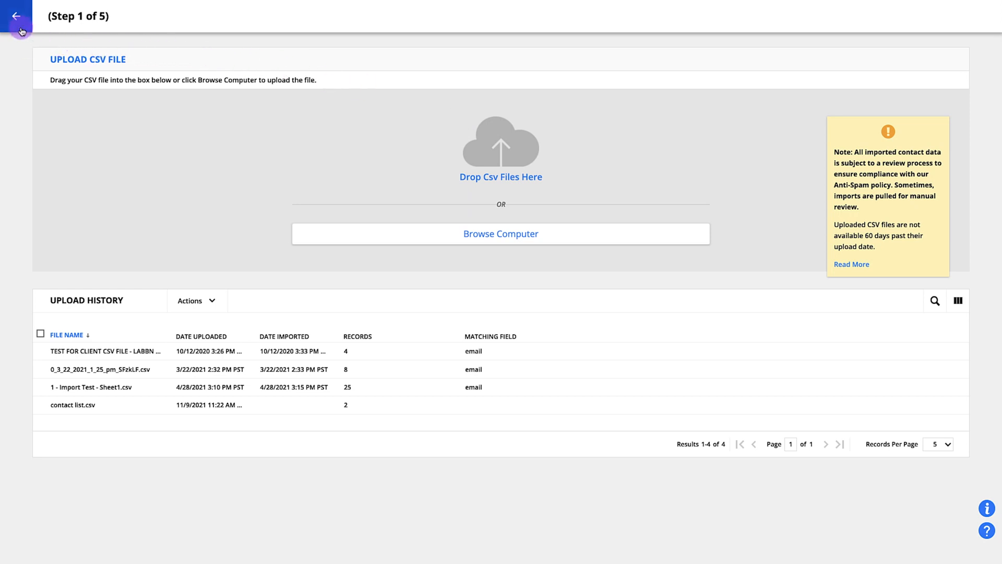
left_click(17, 17)
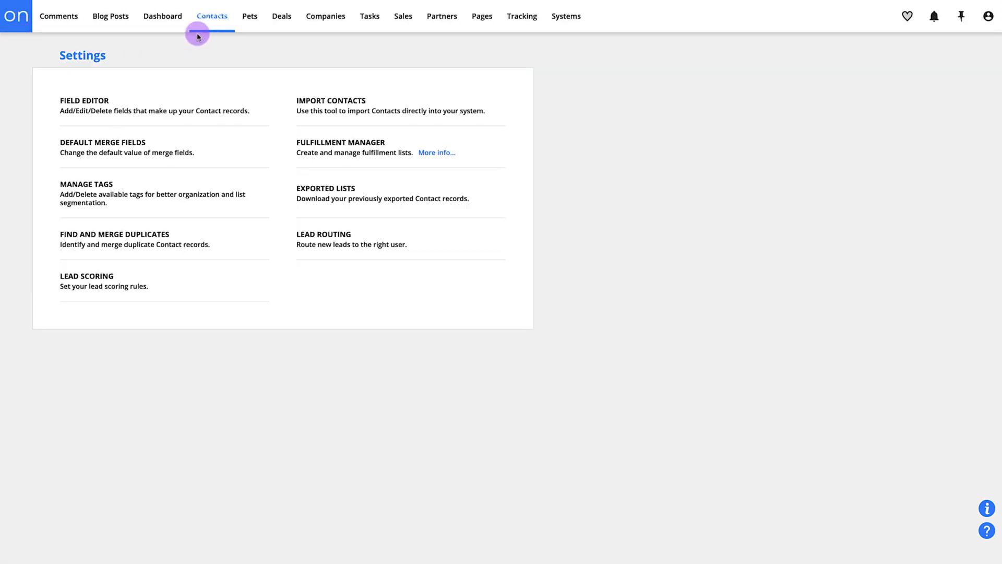
Step: Browse the 52-automation contact list, then go to the metrics dashboard
left_click(211, 16)
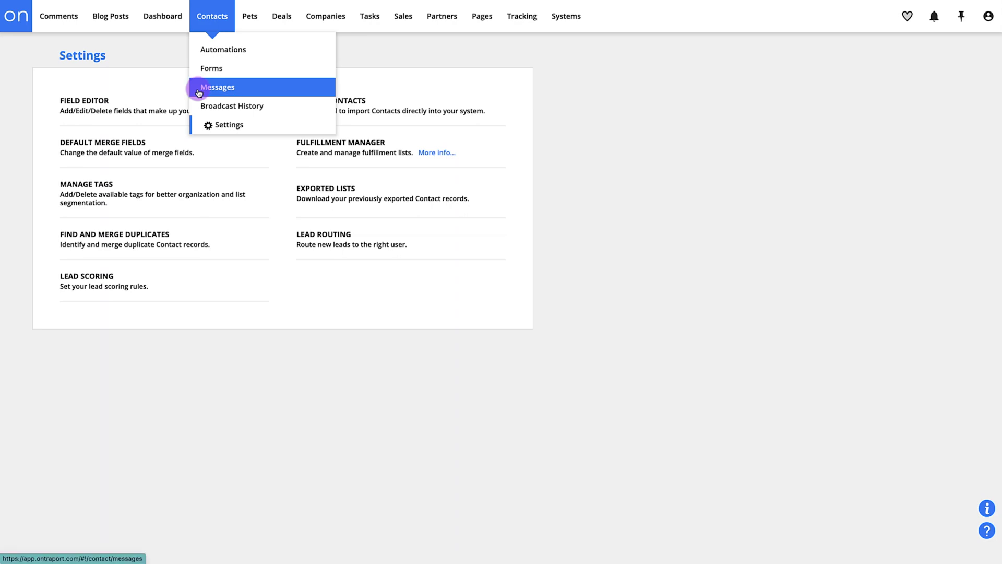
left_click(217, 87)
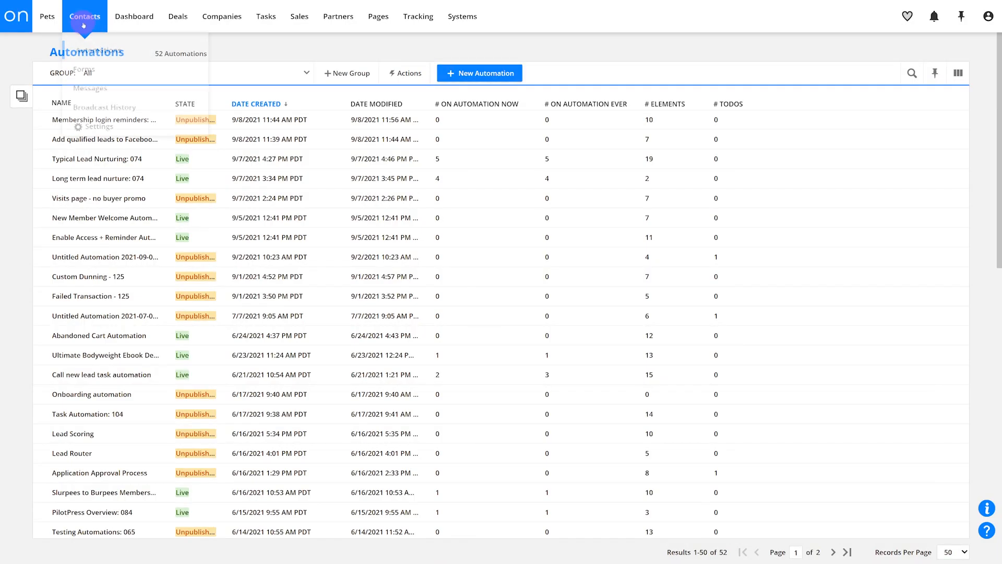
left_click(84, 16)
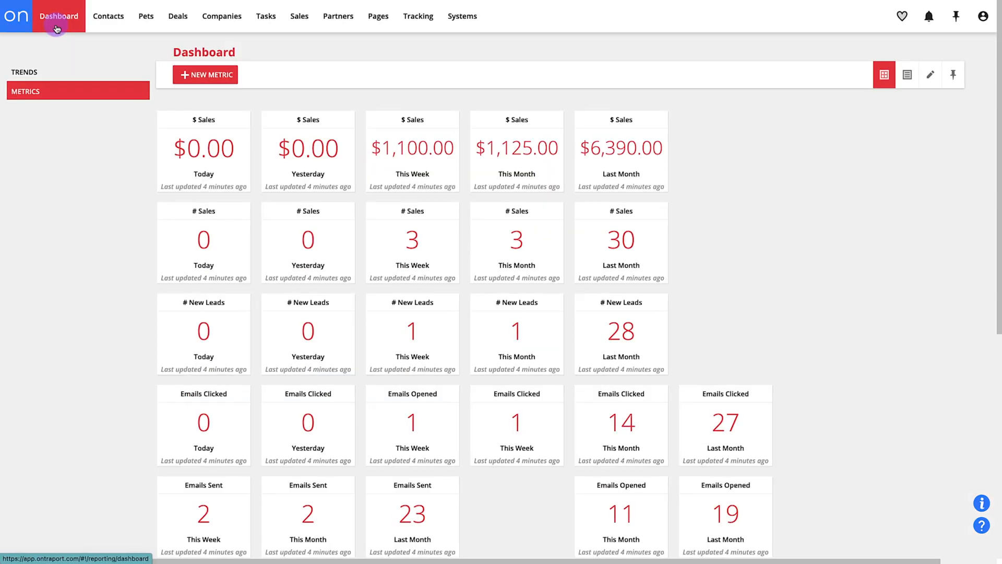
mouse_move(56, 116)
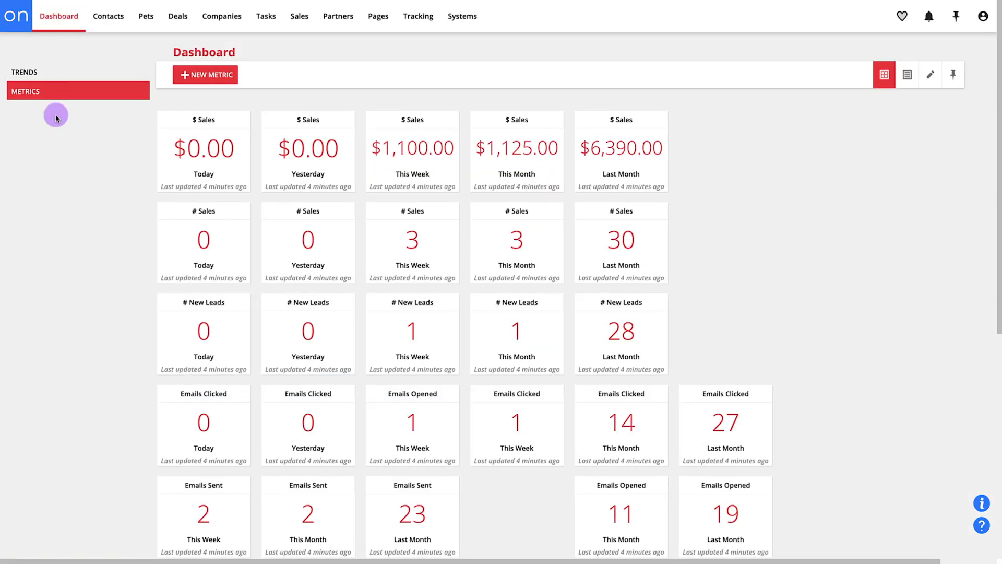
Step: Show the dashboard trend charts and browse the Membership Starter Kit system
left_click(25, 71)
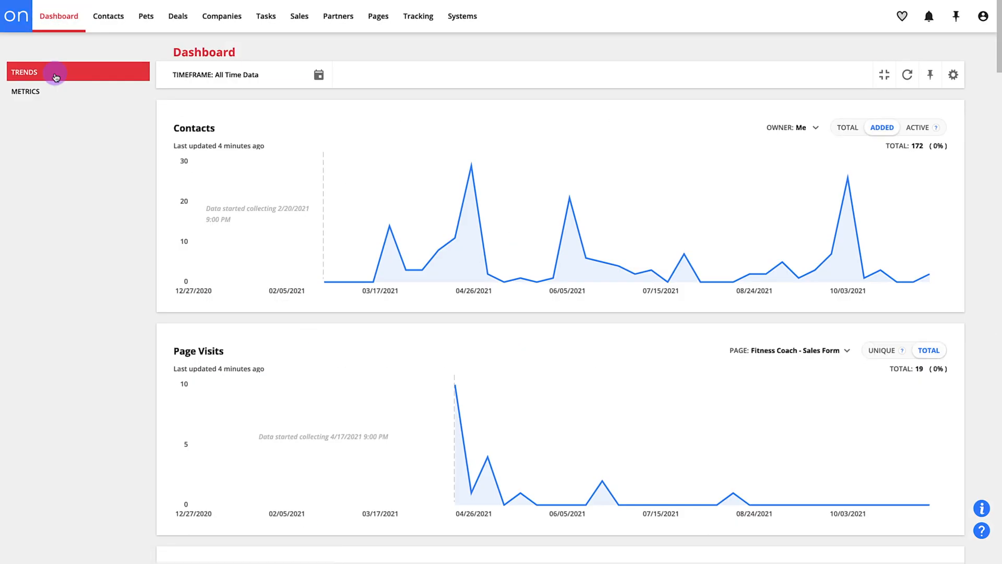
mouse_move(450, 46)
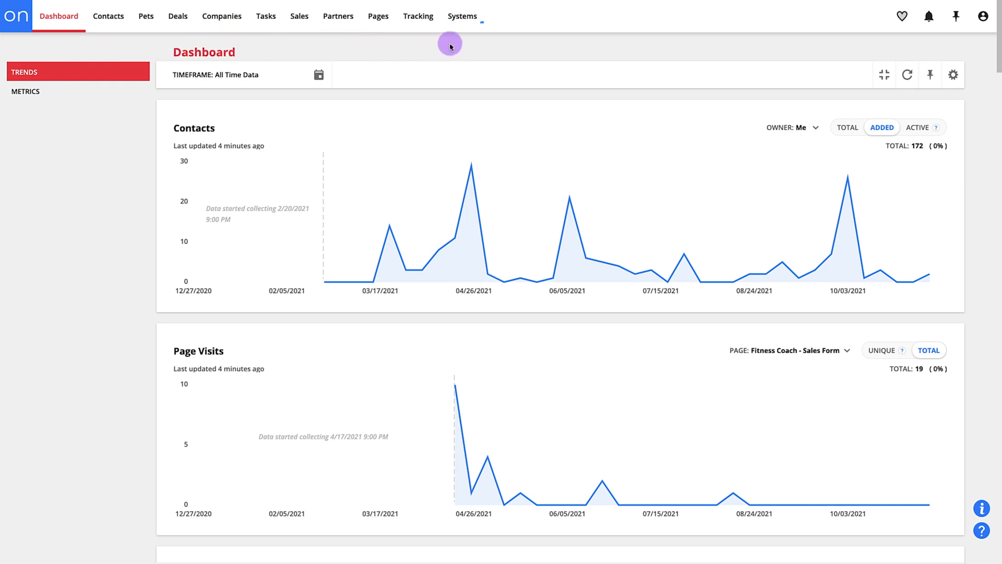
left_click(461, 16)
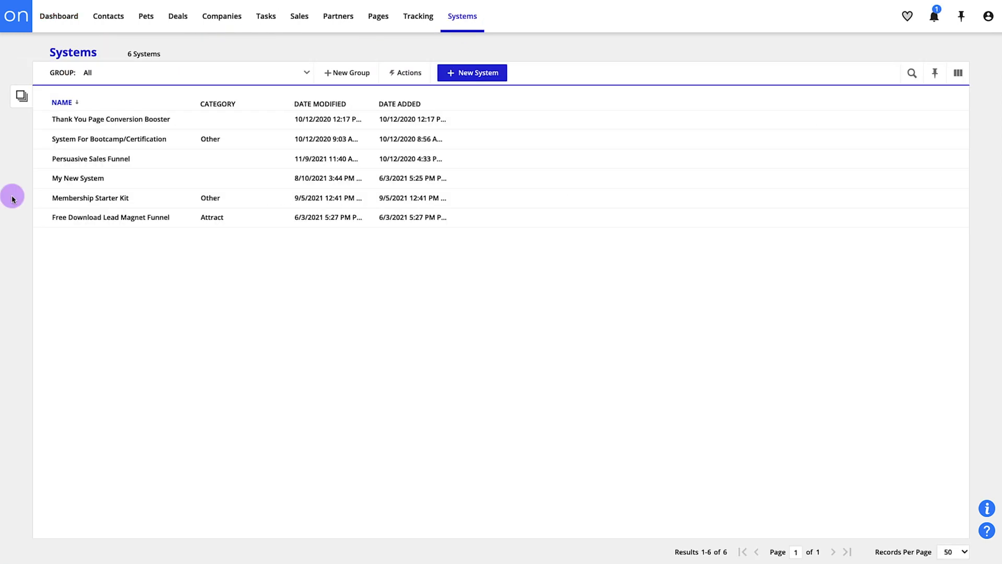
left_click(90, 197)
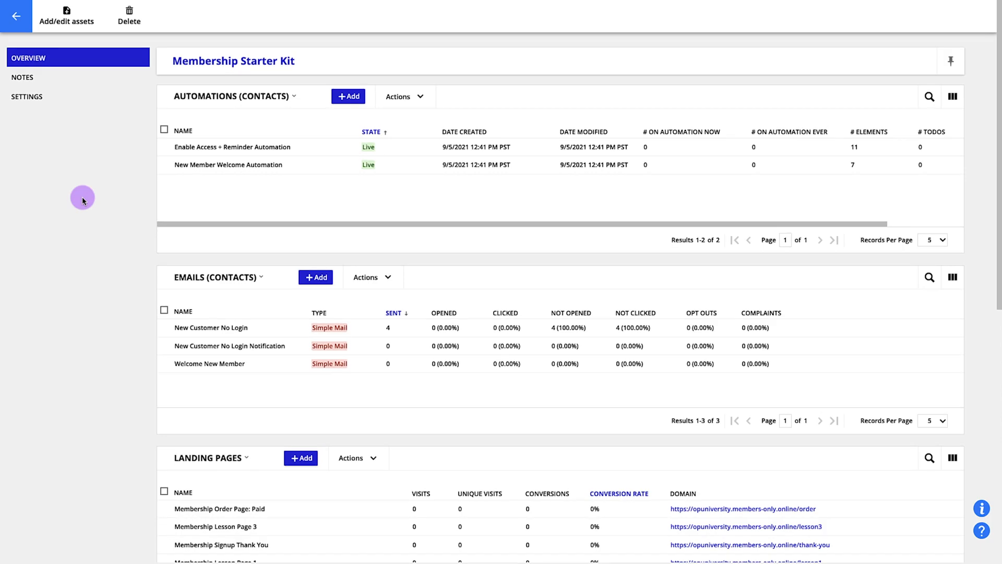
scroll("down", 3)
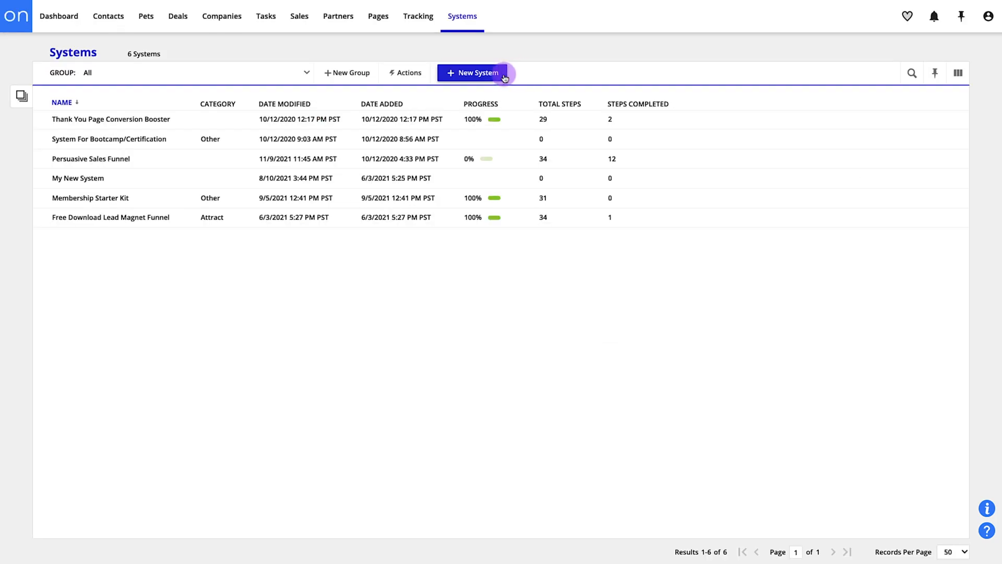
Step: Preview the Email Newsletter Opt-in template, then open The 3 Marketeers Membership site
left_click(472, 72)
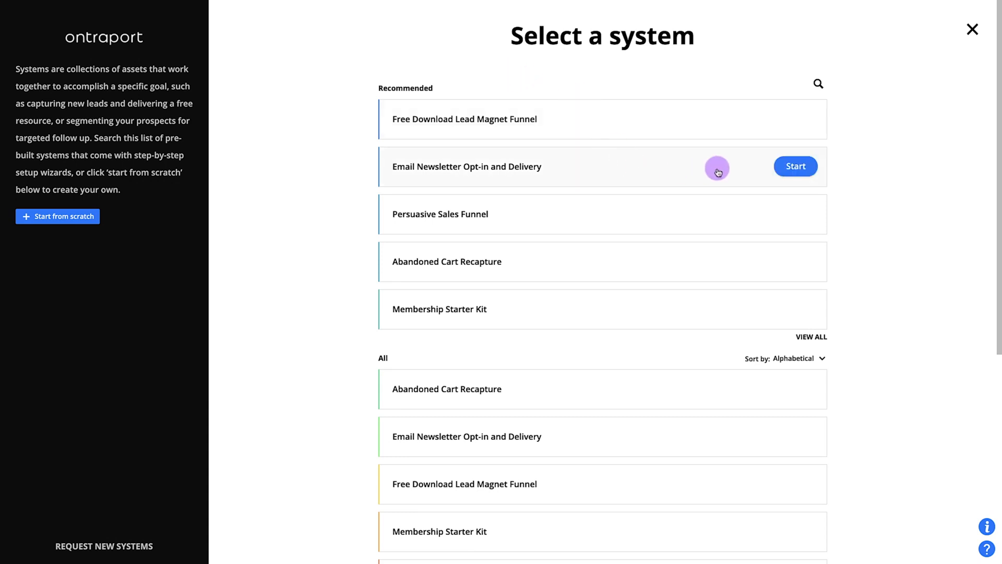
left_click(794, 166)
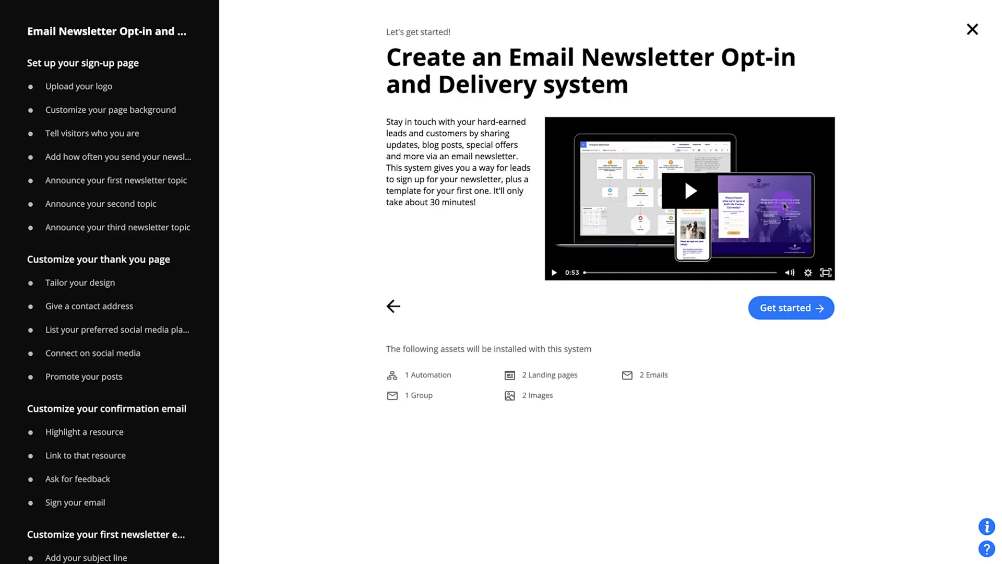
left_click(972, 29)
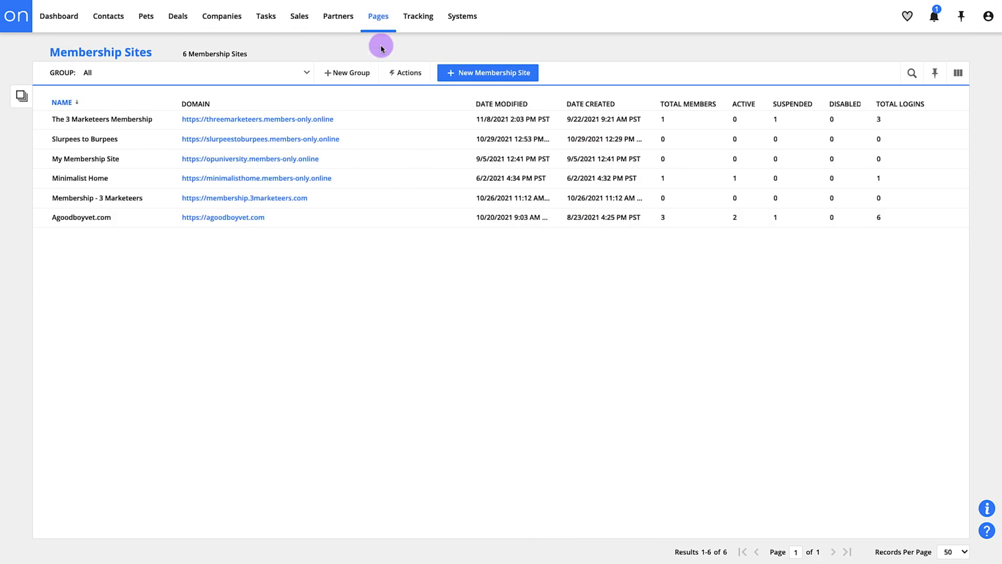
mouse_move(142, 118)
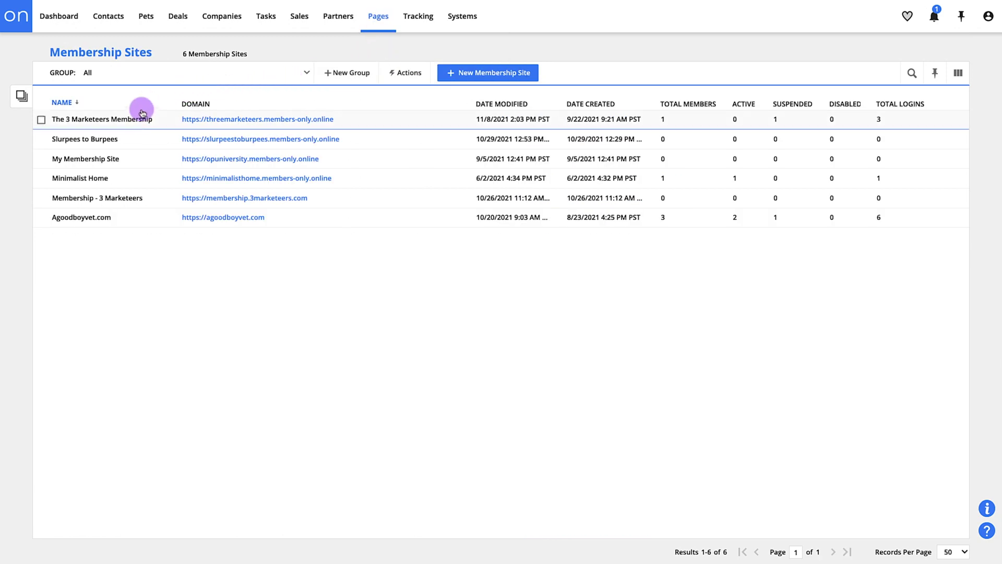
left_click(101, 119)
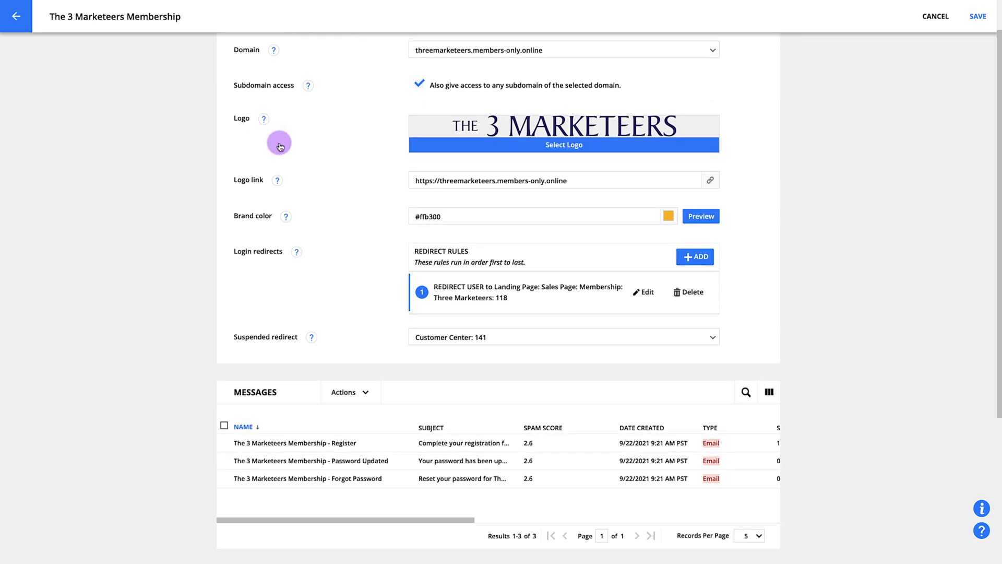
left_click(15, 16)
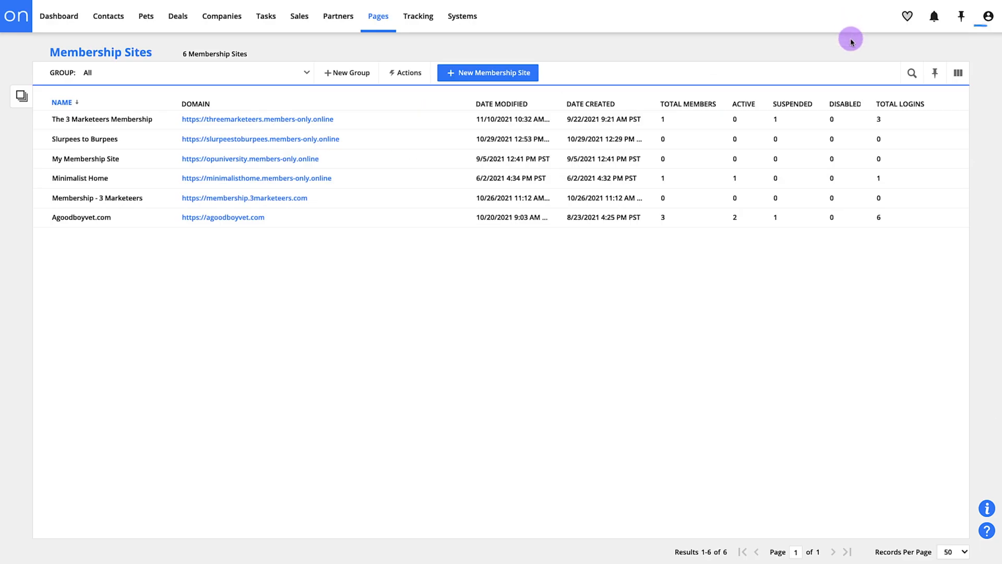
Step: View account details, administration settings, the five-user list, then the personal profile
left_click(985, 16)
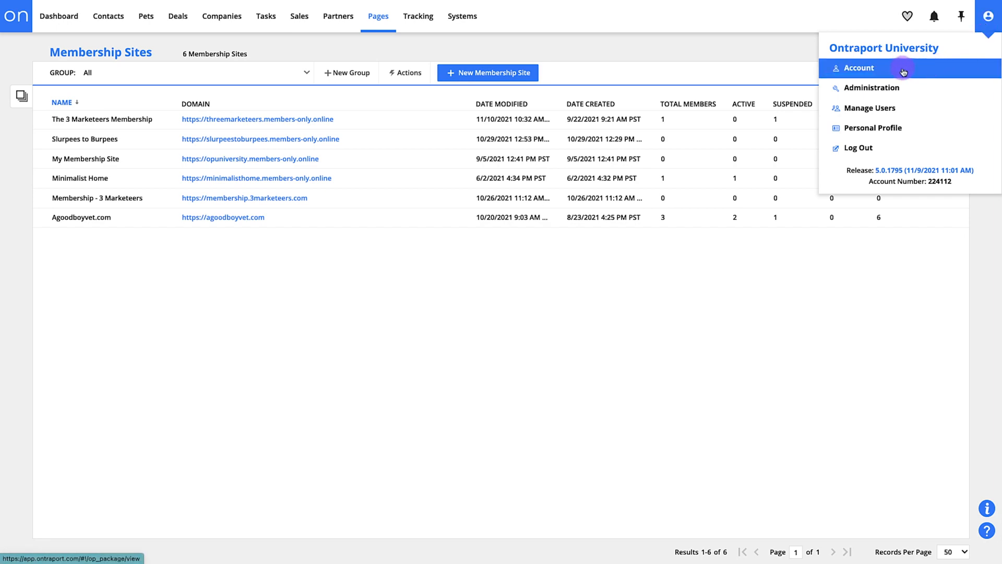
left_click(857, 68)
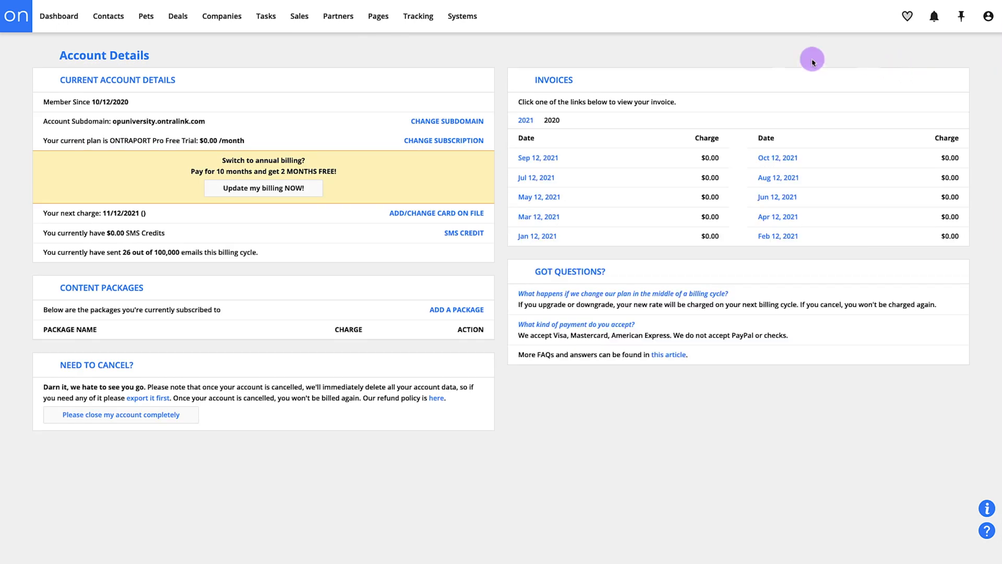
mouse_move(419, 45)
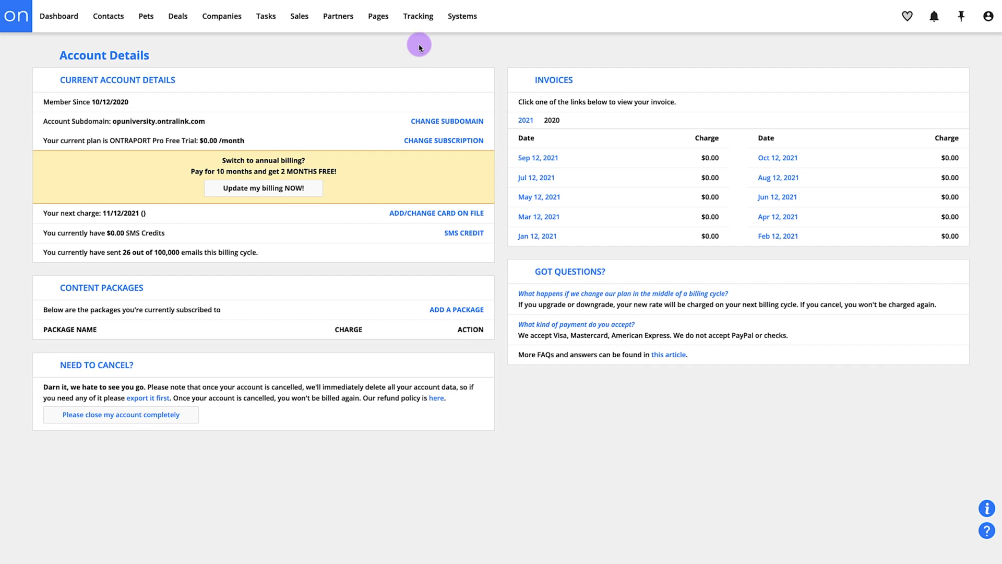
left_click(986, 16)
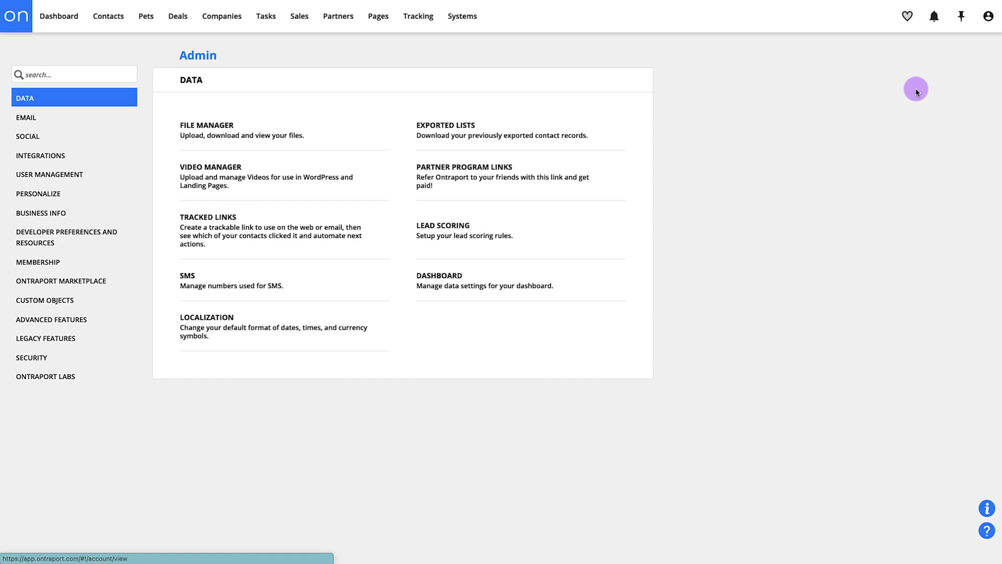
left_click(49, 173)
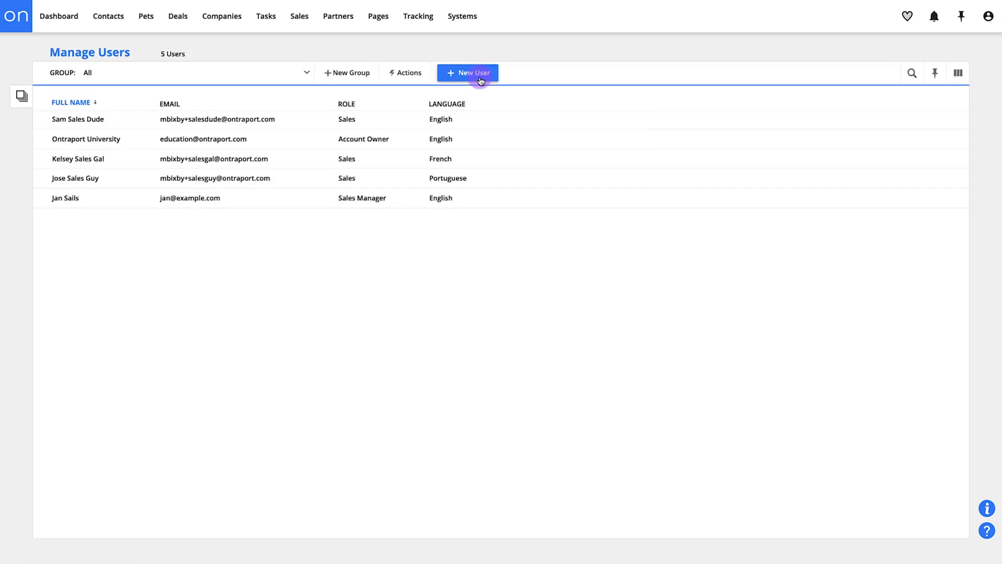
left_click(986, 16)
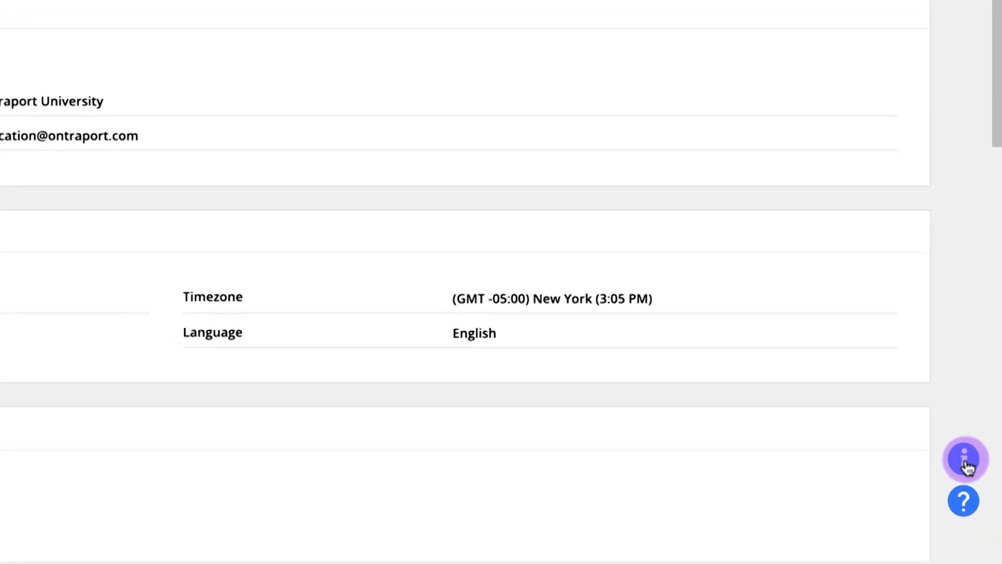
Step: Show page help, then start a support live chat typing 'How do I d'
left_click(964, 458)
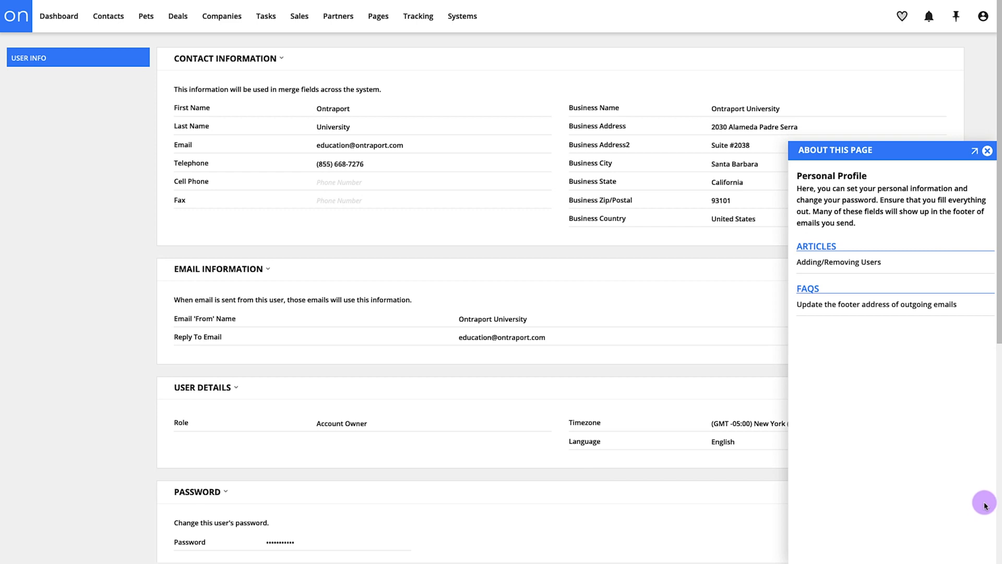
mouse_move(990, 190)
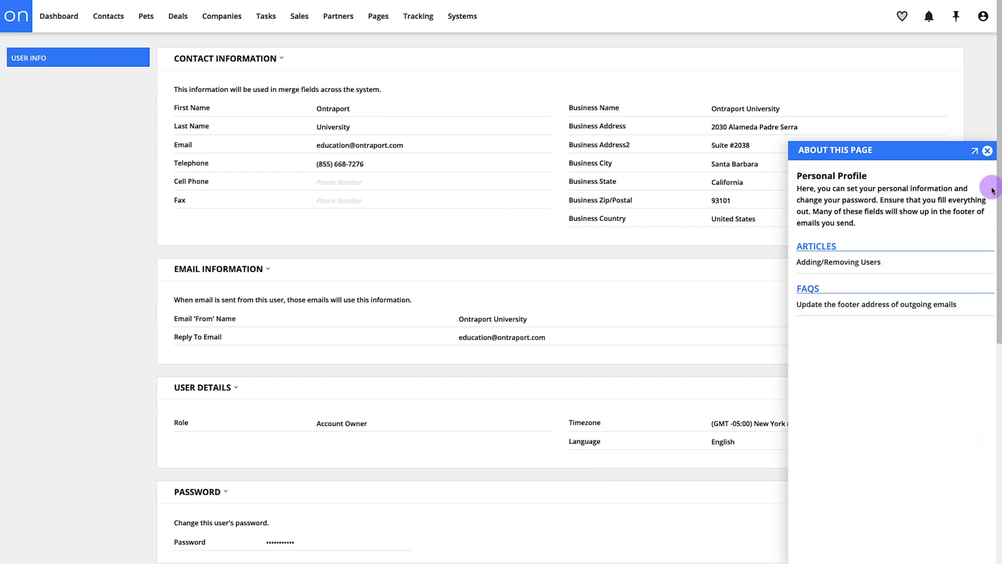
mouse_move(993, 181)
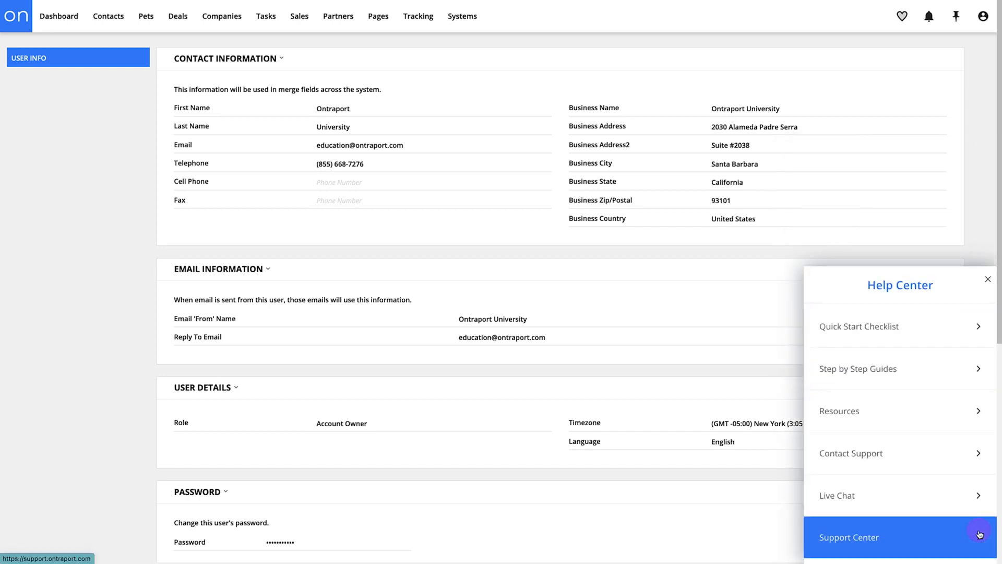
left_click(848, 537)
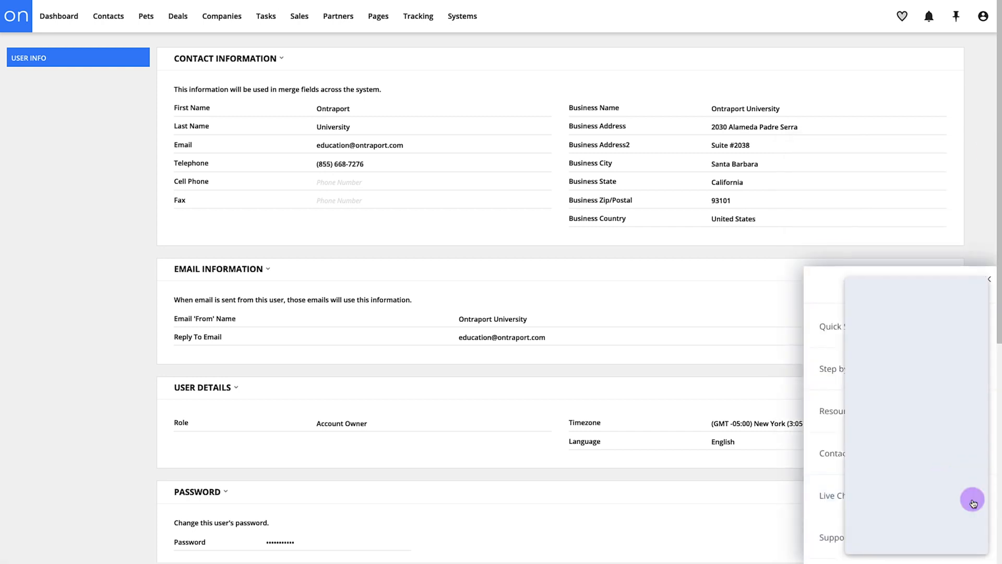
left_click(832, 496)
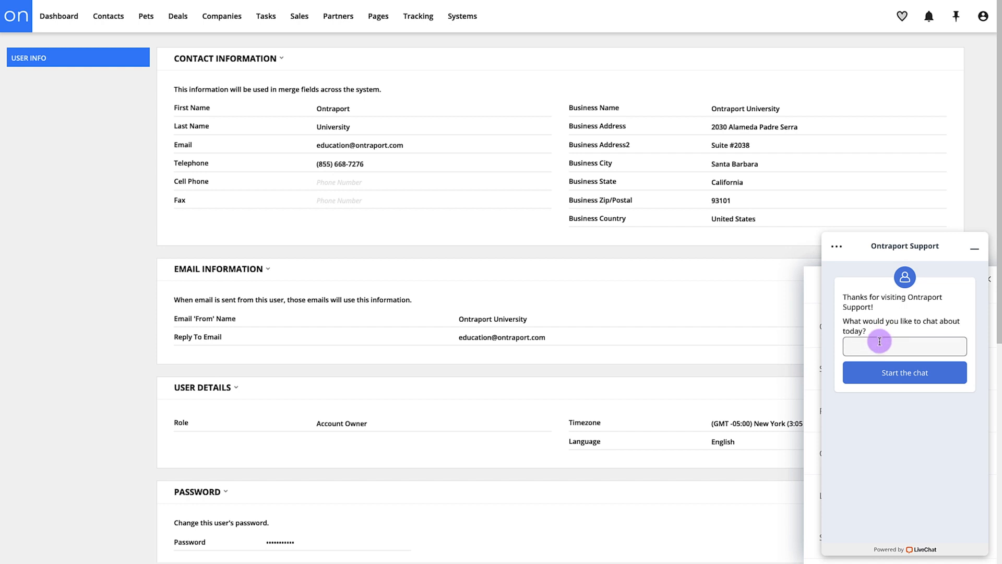
type("How do I d")
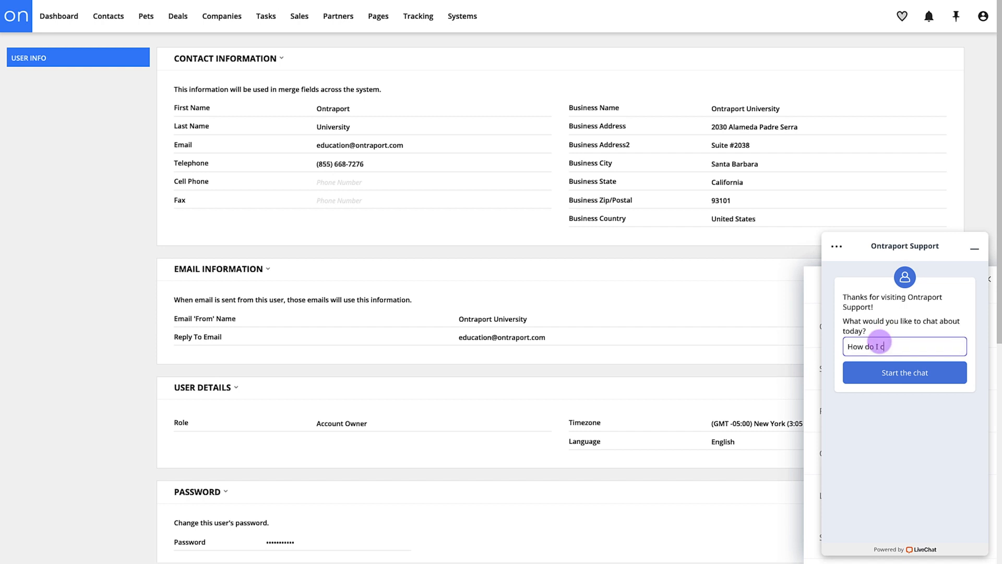